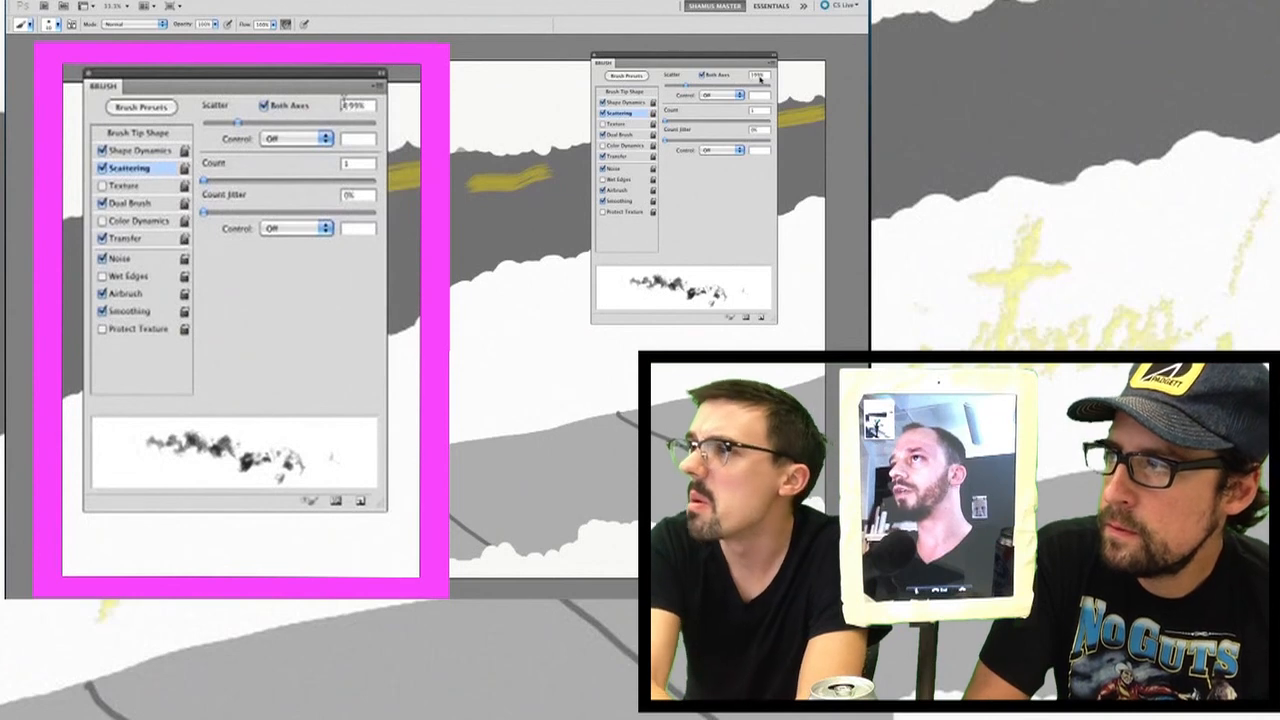
Step: Turn on brush Scattering with Both Axes and a high Scatter value
left_click(139, 149)
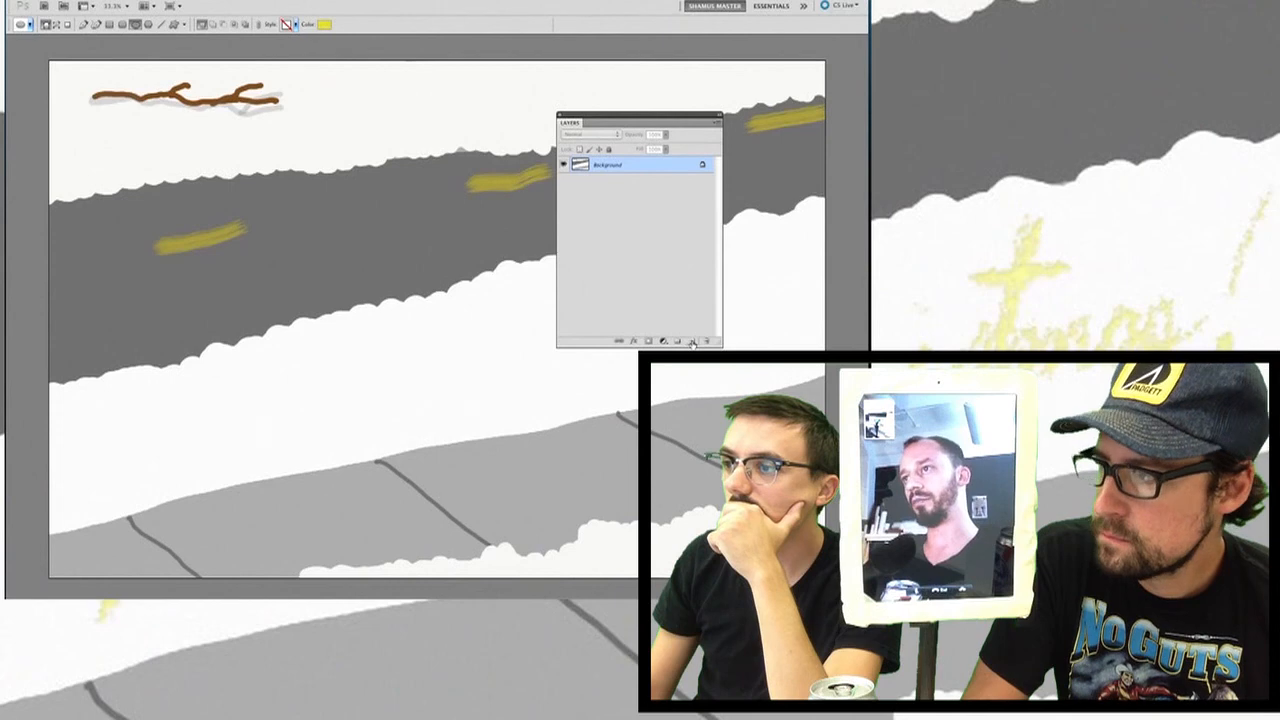
Step: Add empty Layer 1 above the Background and open the foreground colour picker
left_click(678, 341)
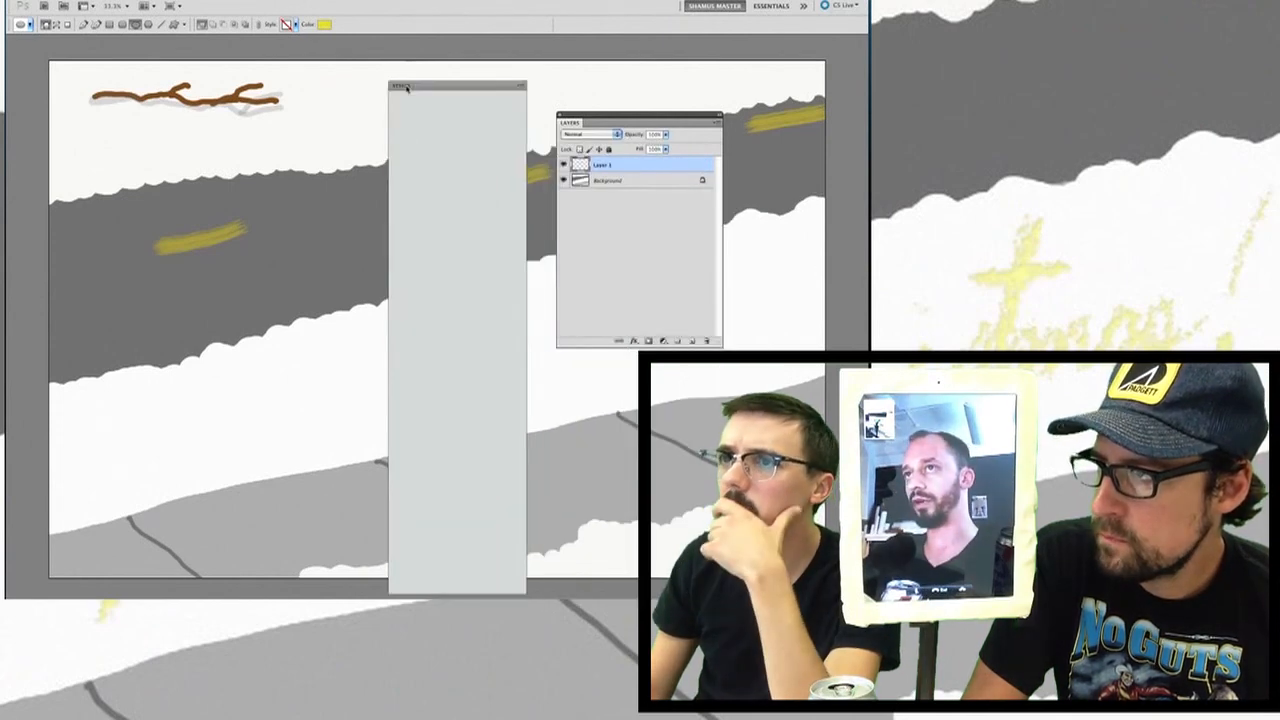
left_click(403, 86)
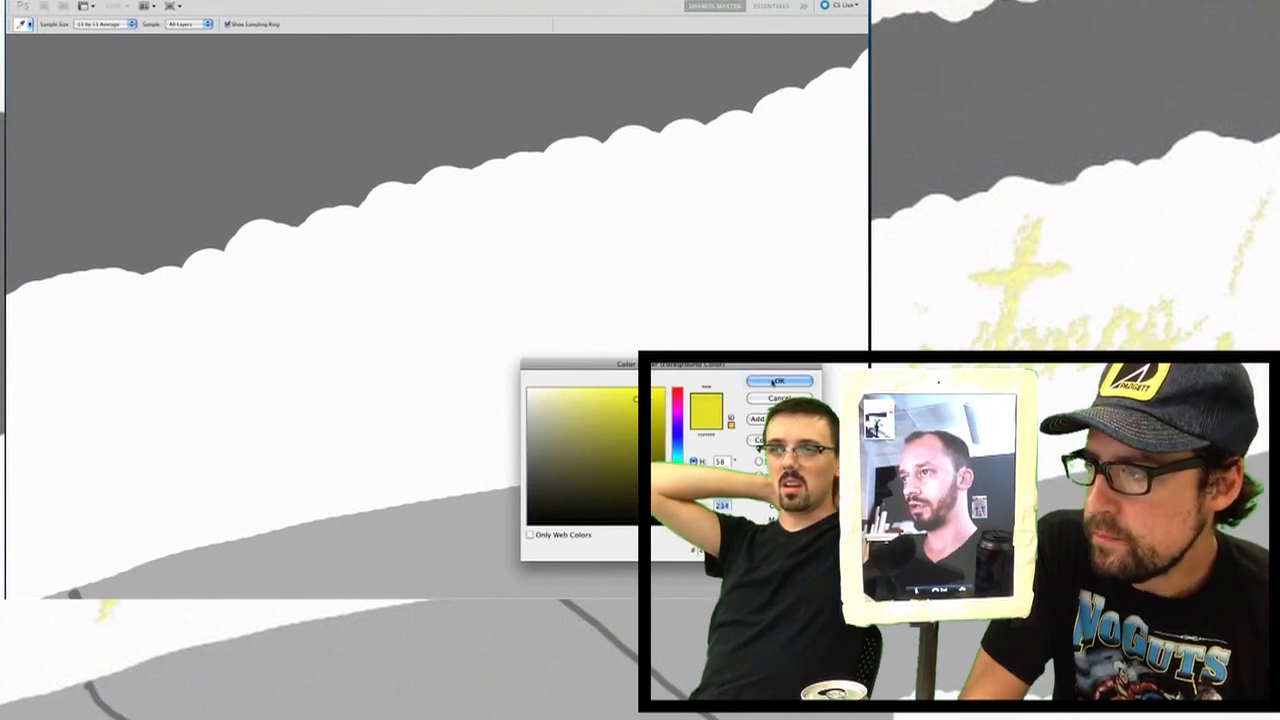
Step: Confirm yellow as the foreground colour for the 'Merry Christmas!' lettering
left_click(779, 381)
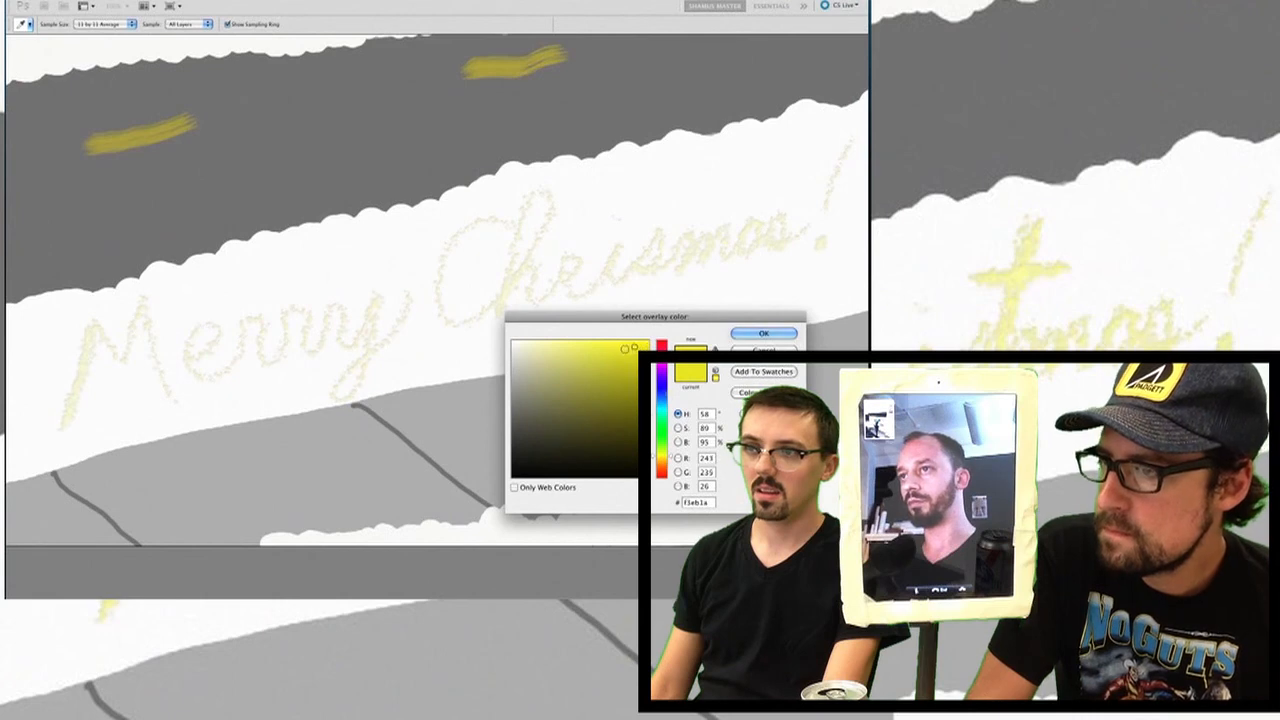
Step: Confirm yellow as the Color Overlay colour on the lettering layer
left_click(763, 333)
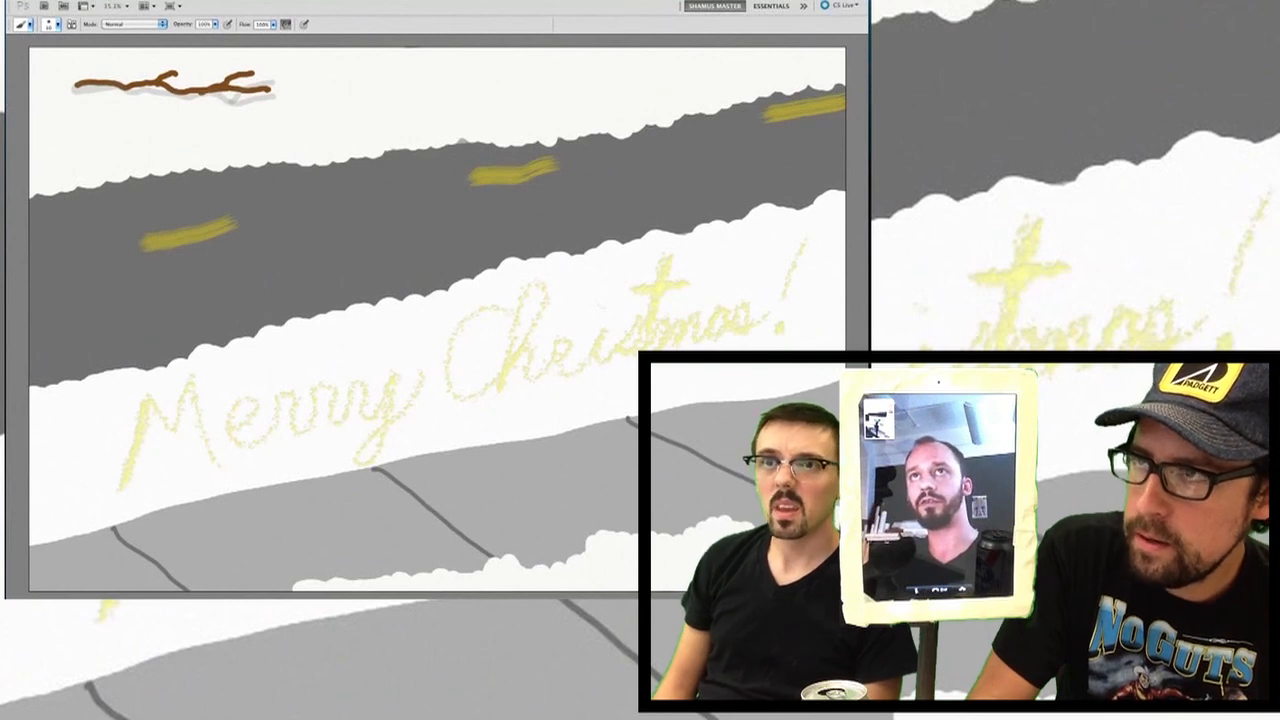
Step: Start Save for Web & Devices, accept the size warning, and show the format list
left_click(20, 6)
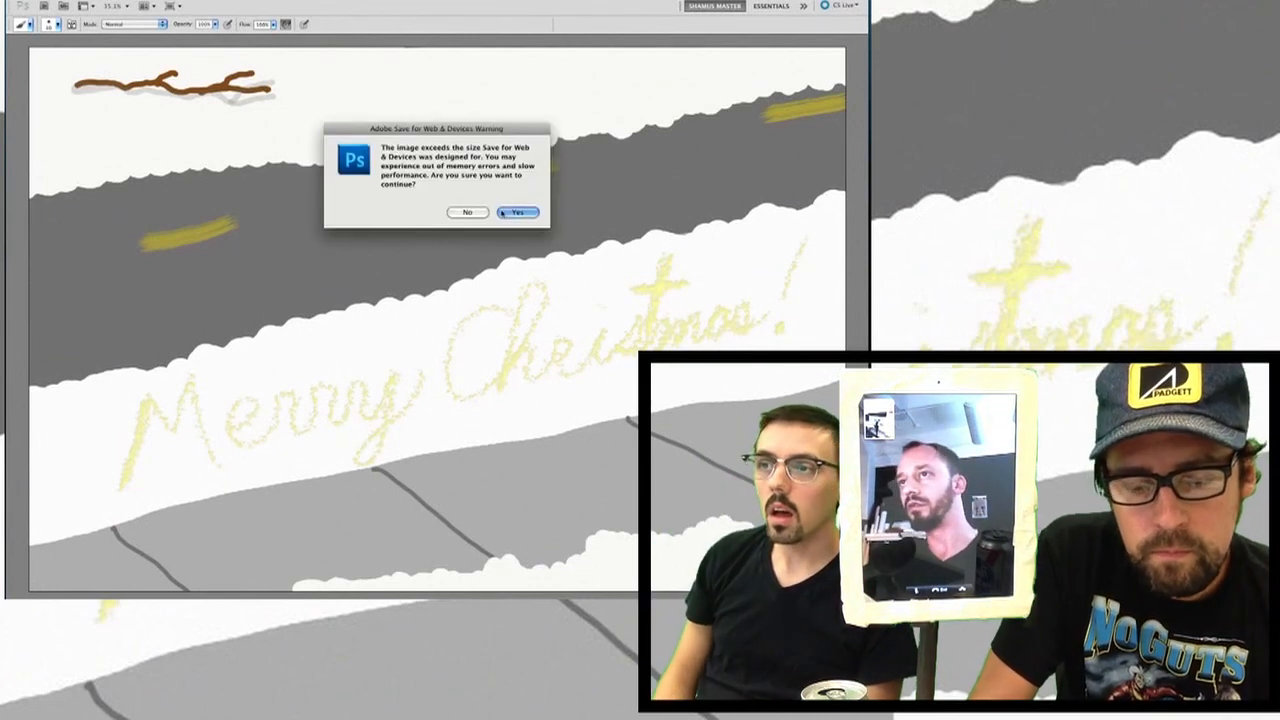
left_click(517, 212)
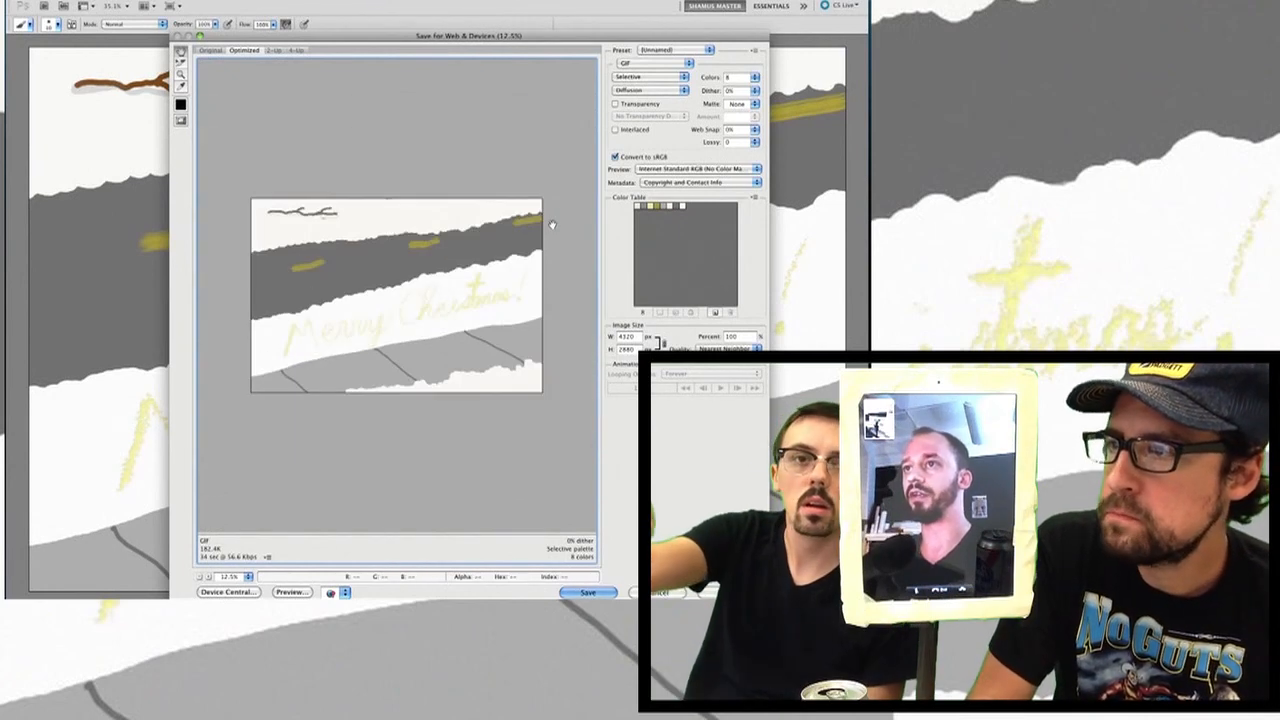
left_click(648, 63)
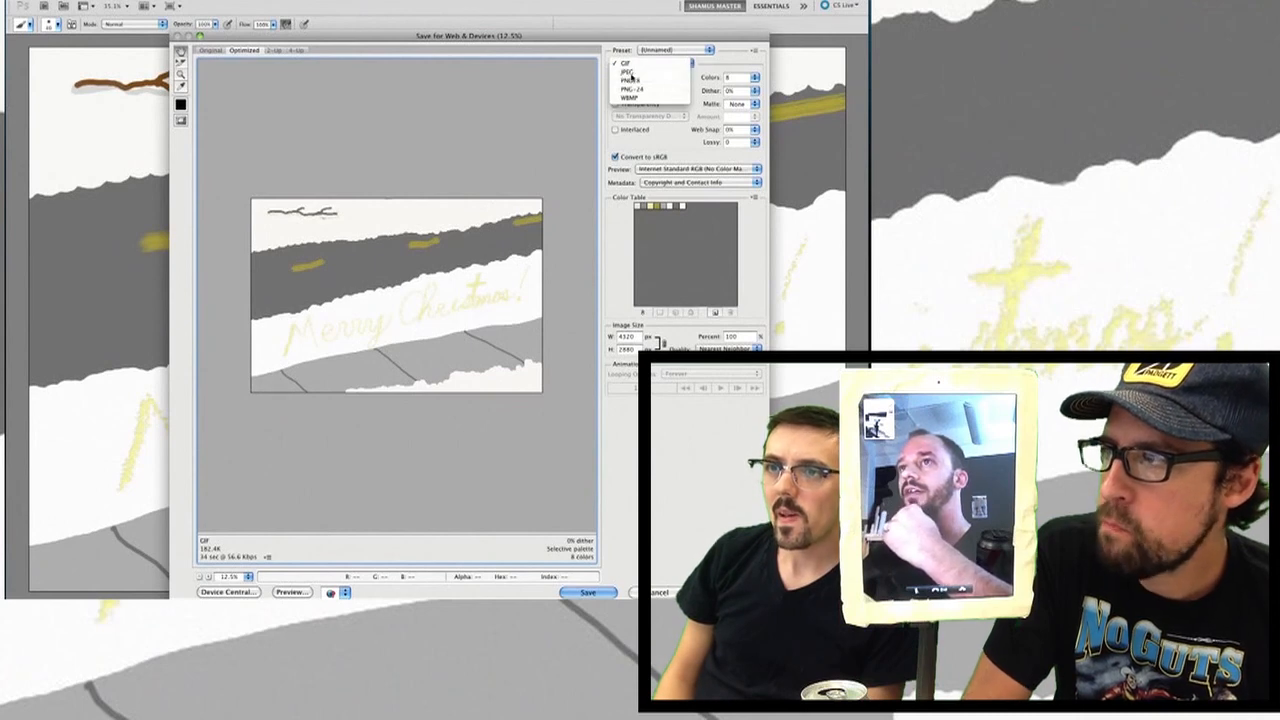
Step: Choose JPEG format with the Very High (80) quality preset
left_click(630, 72)
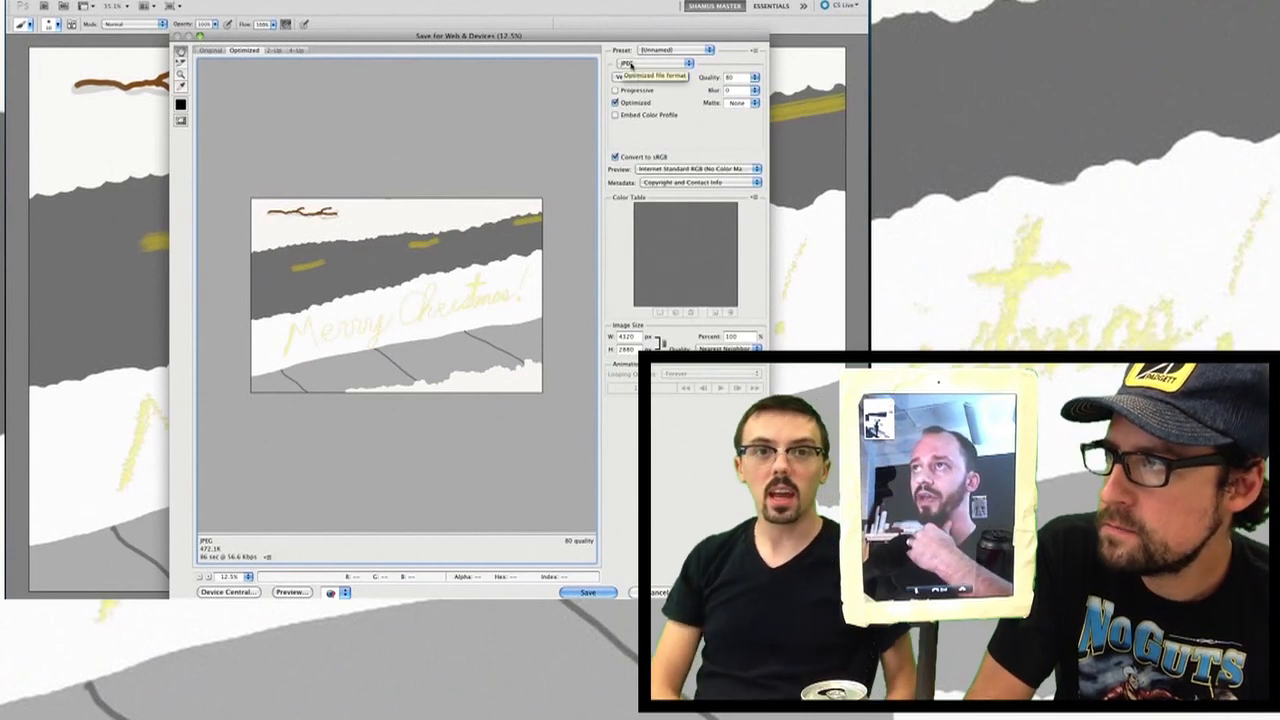
left_click(650, 77)
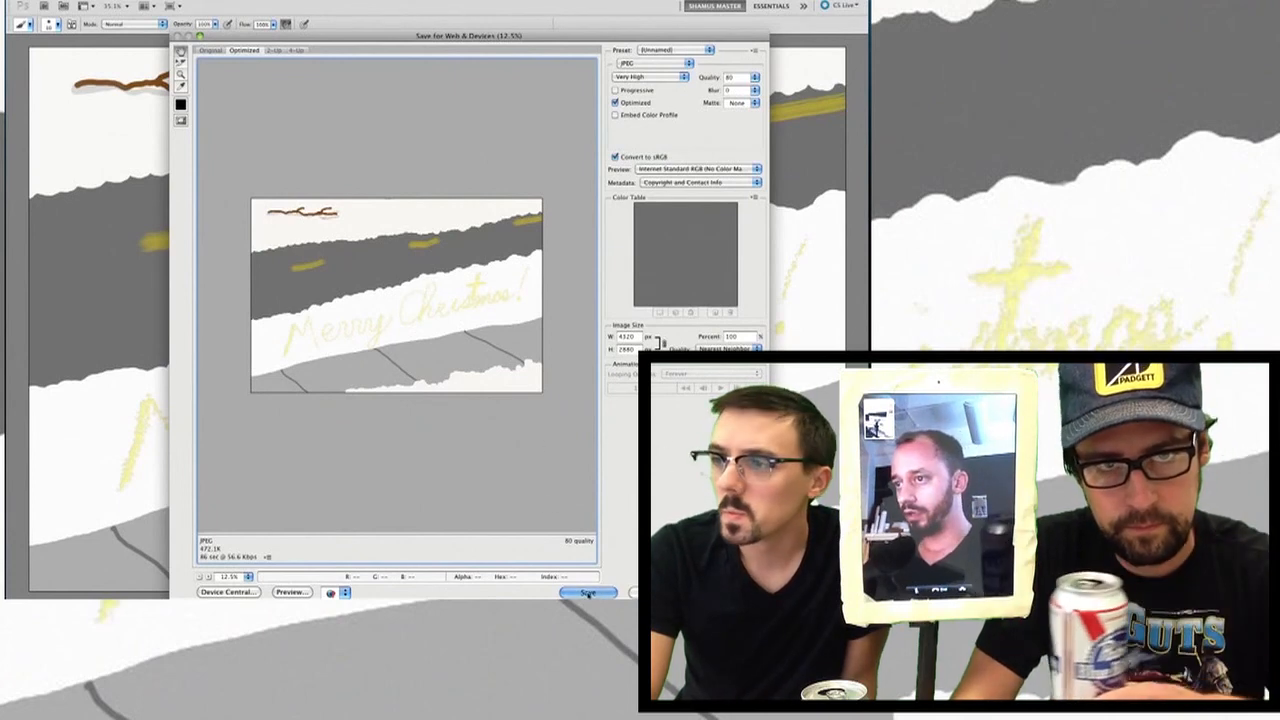
Step: Save the optimized .jpg into the Images folder
left_click(588, 592)
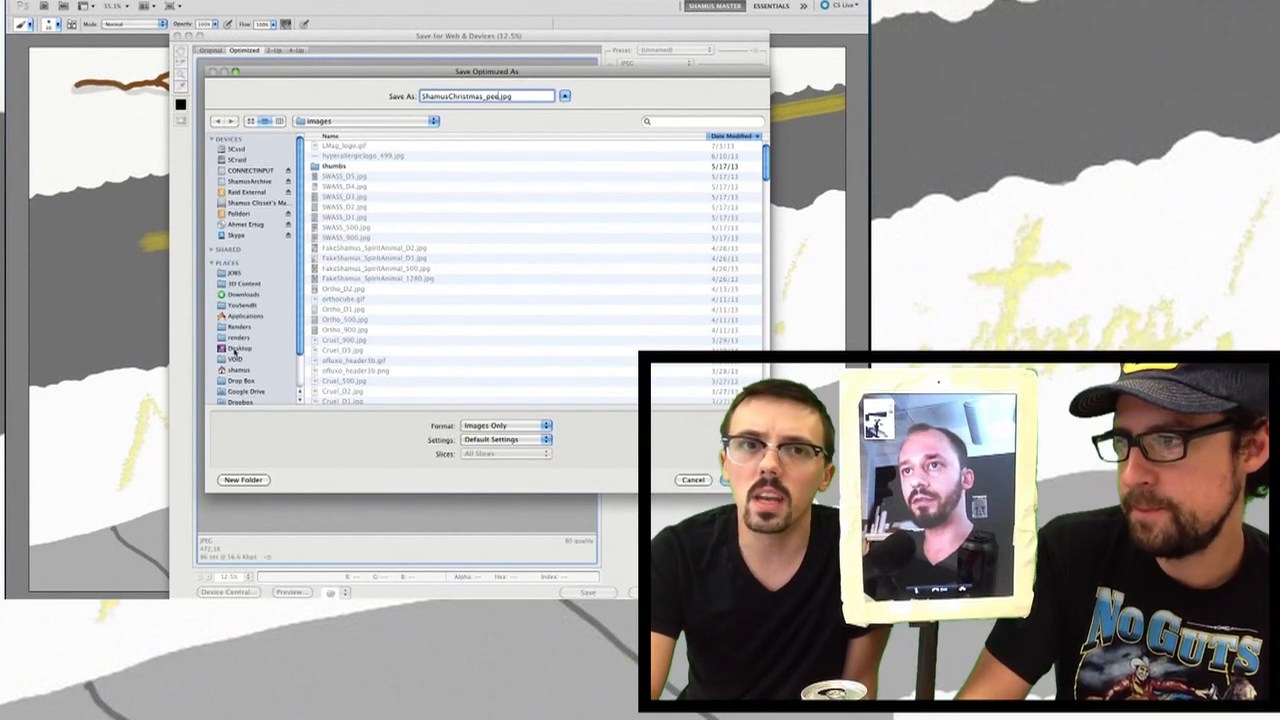
left_click(692, 480)
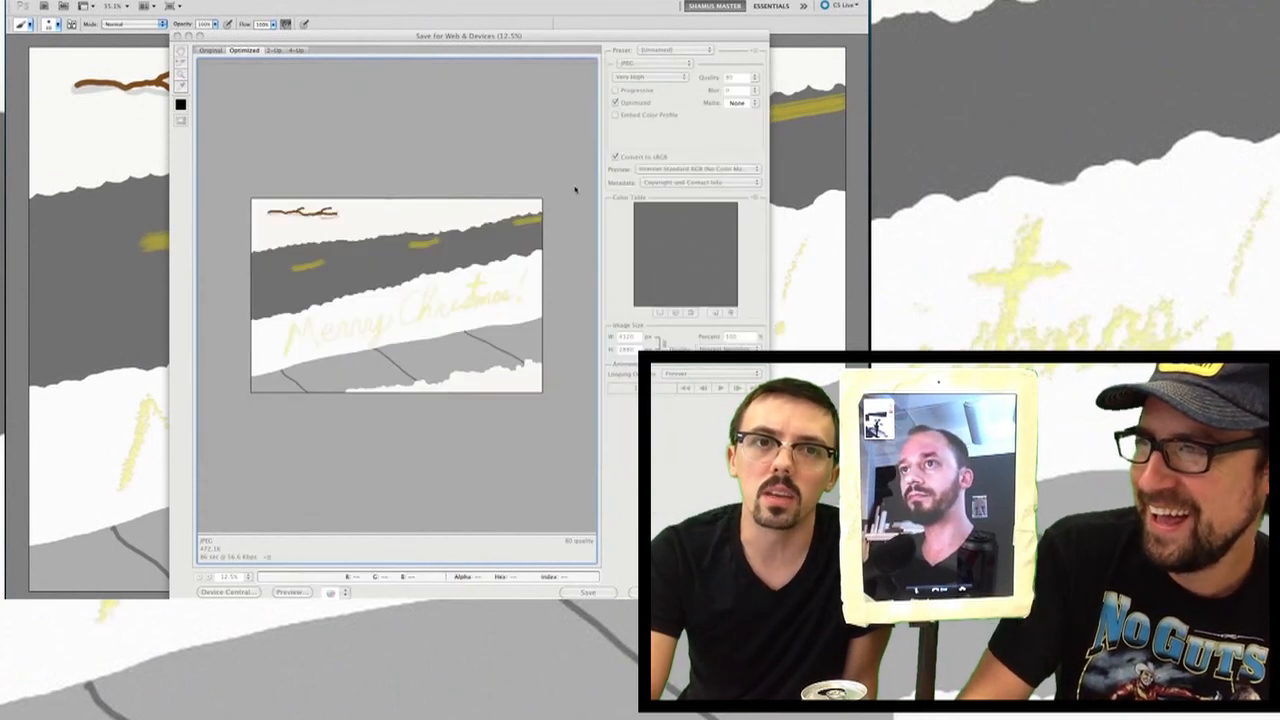